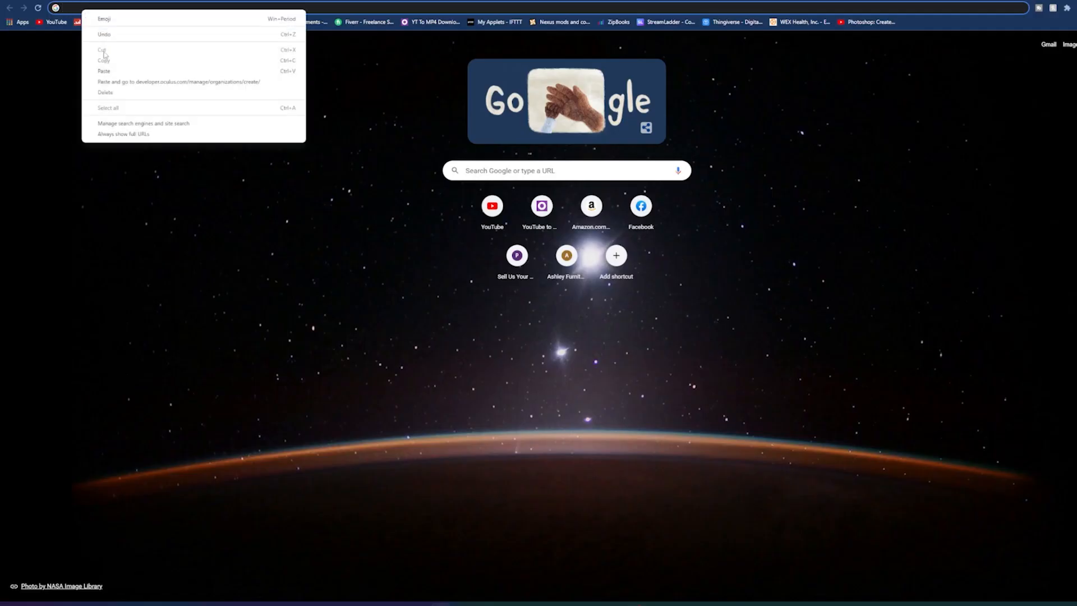
- Load the developer.oculus.com organization creation page and log in
{"action": "left_click", "coordinate": [179, 82]}
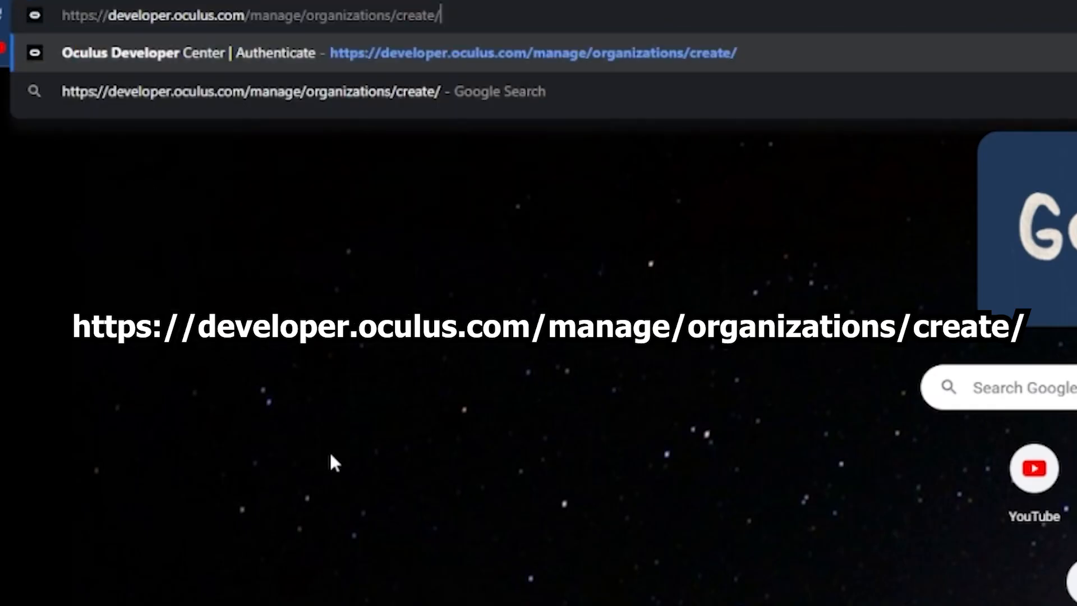
{"action": "mouse_move", "coordinate": [328, 424]}
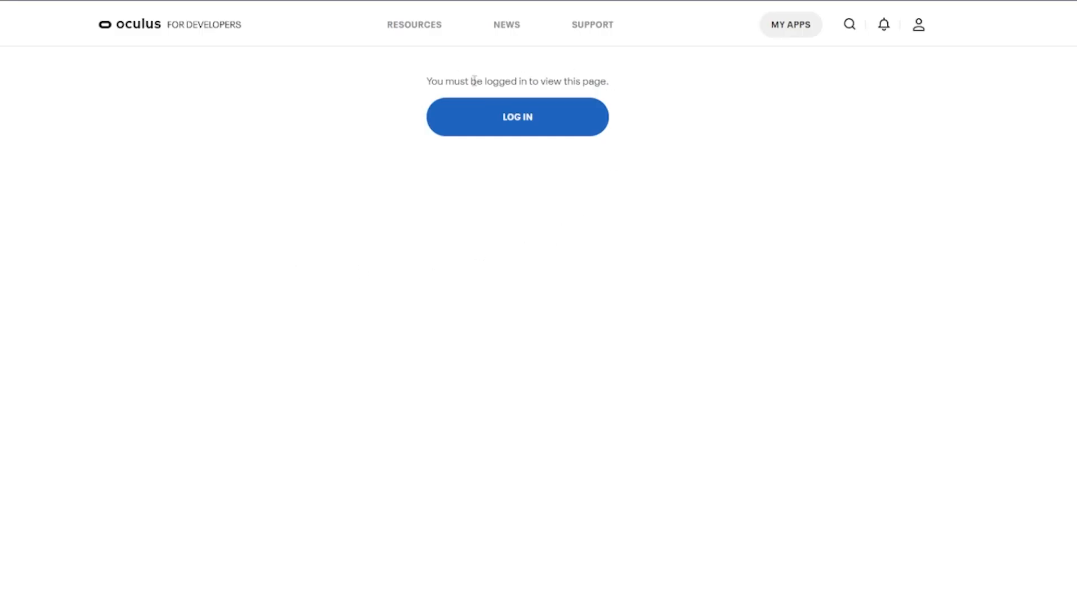
{"action": "mouse_move", "coordinate": [526, 149]}
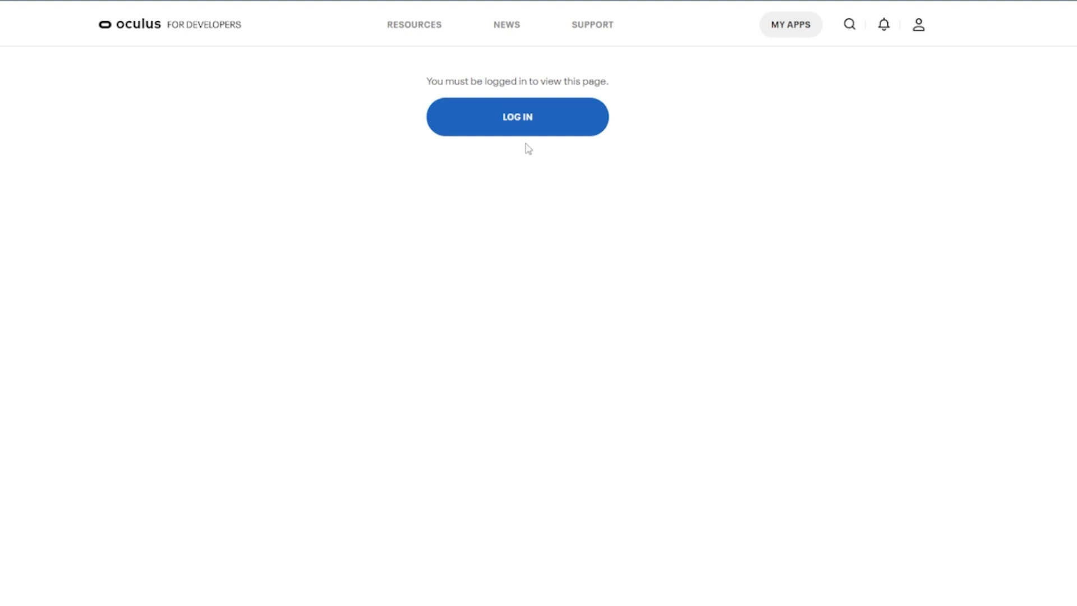
{"action": "left_click", "coordinate": [517, 116]}
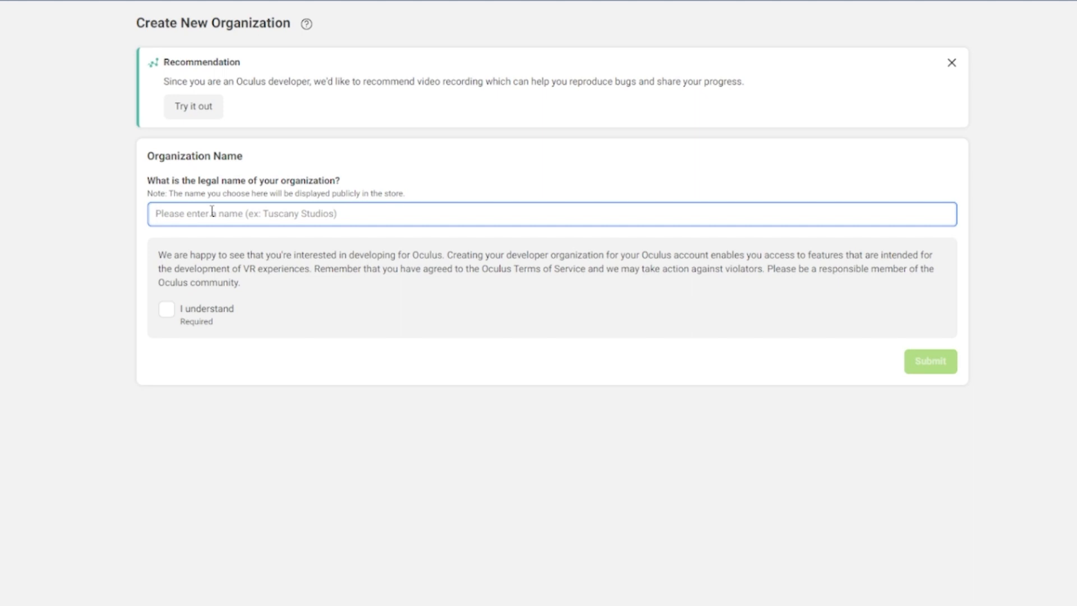
- Name the organization 'digital cynics youtube', accept the terms and NDA, submit, and dismiss the tip
{"action": "type", "text": "digit"}
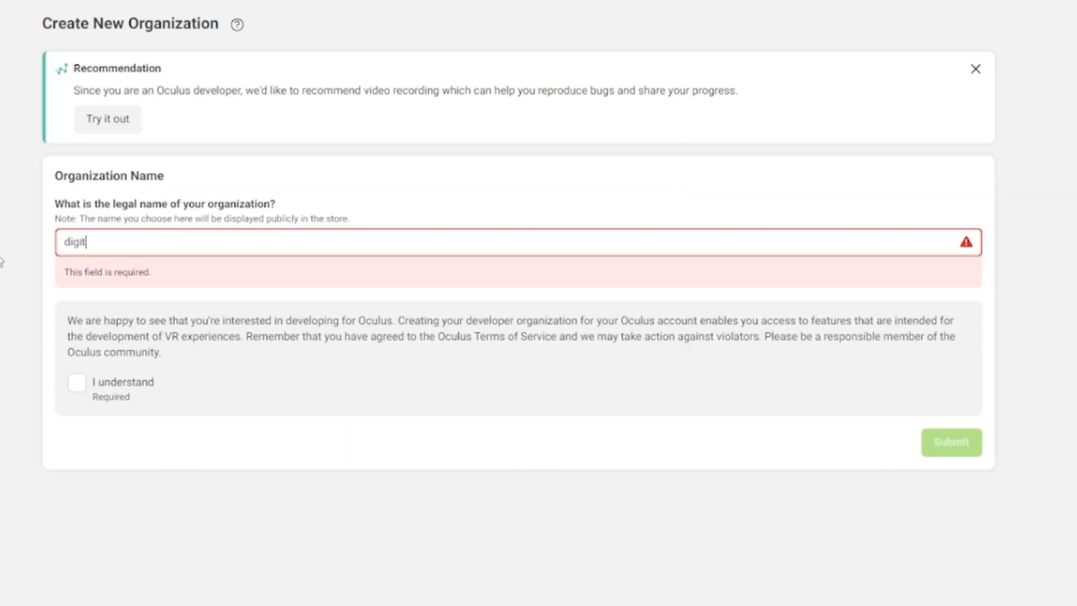
{"action": "type", "text": "al cynics"}
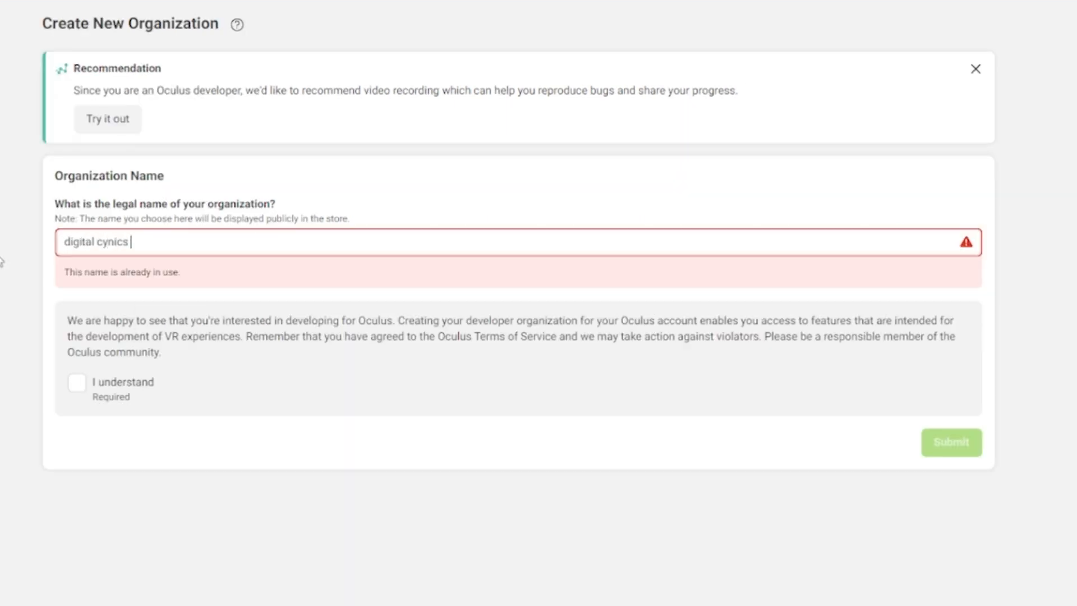
{"action": "type", "text": "youtube"}
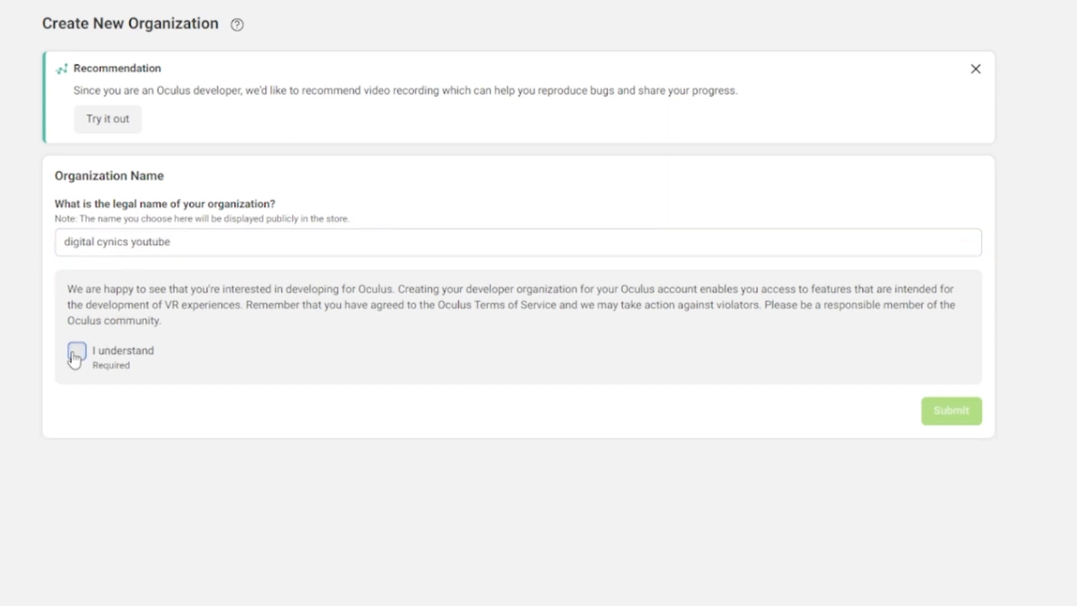
{"action": "left_click", "coordinate": [76, 352]}
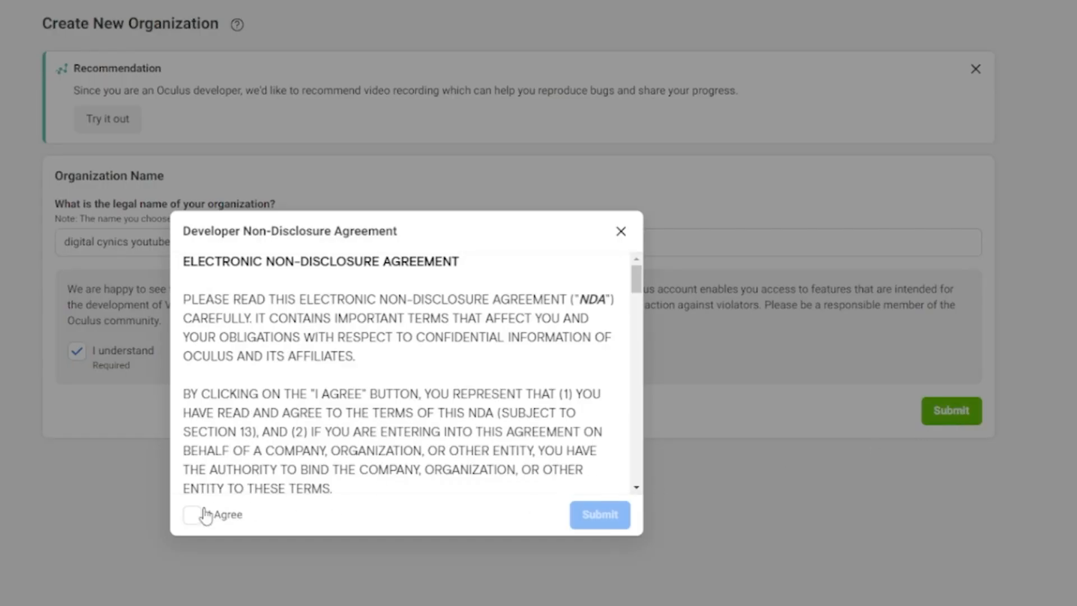
{"action": "left_click", "coordinate": [192, 515]}
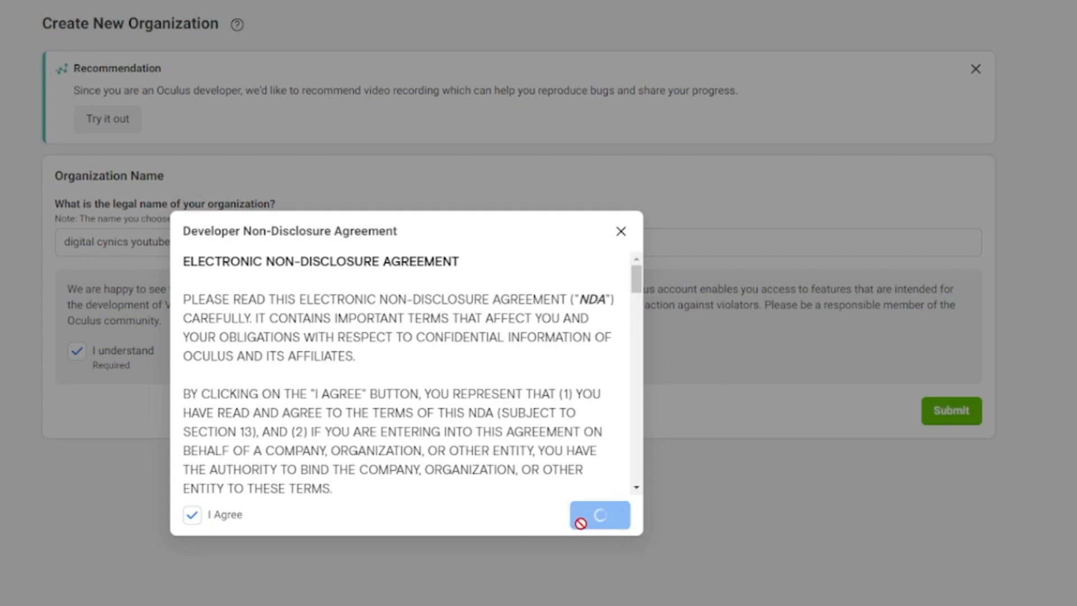
{"action": "left_click", "coordinate": [599, 514]}
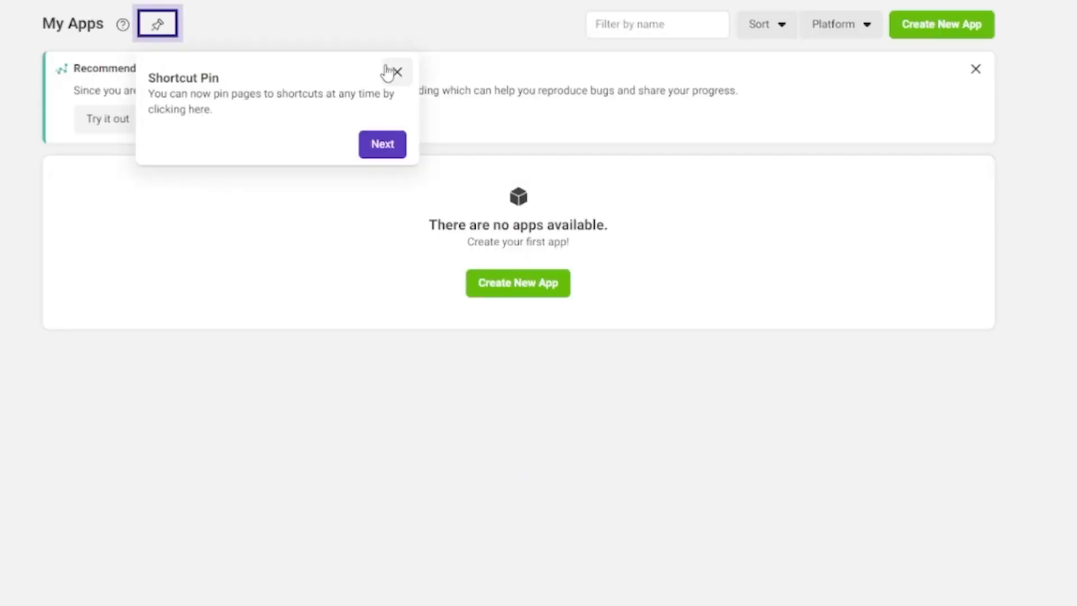
{"action": "left_click", "coordinate": [400, 72]}
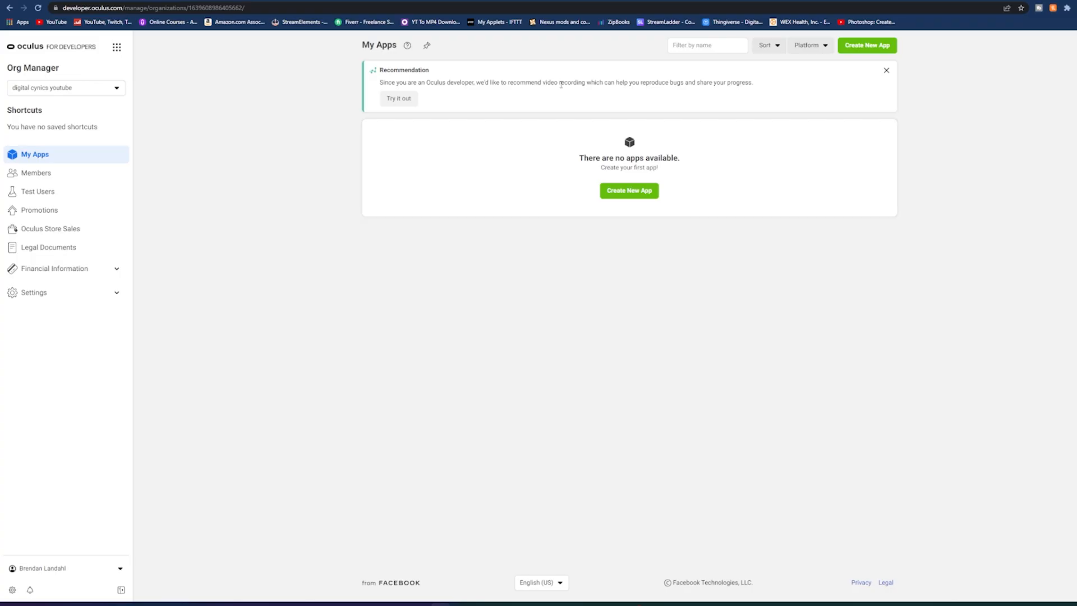
{"action": "mouse_move", "coordinate": [310, 0]}
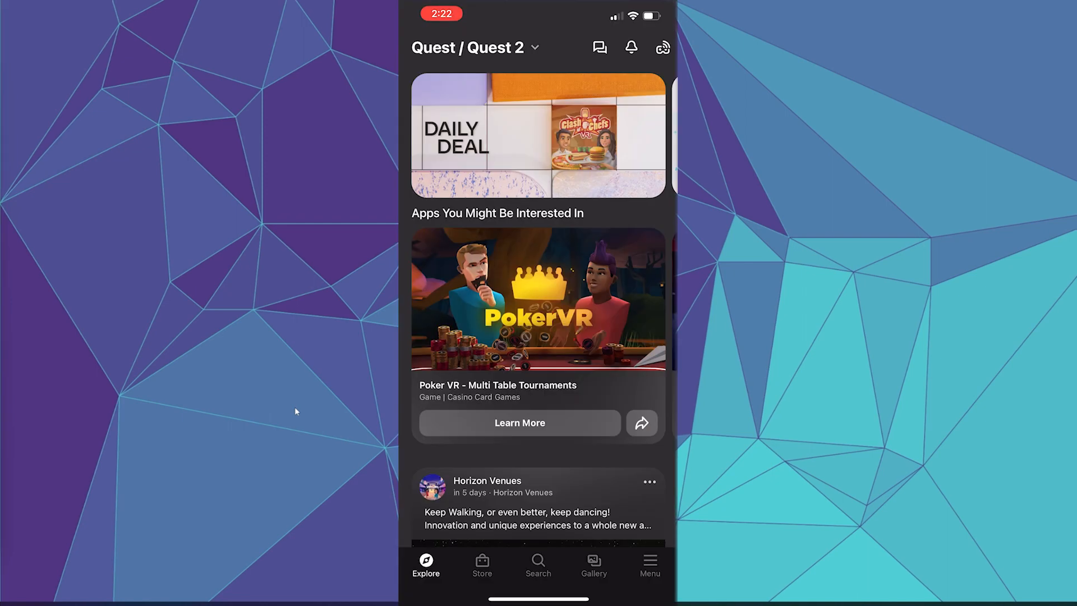
- Open the My Quest 2 device page and its Developer Mode headset setting
{"action": "left_click", "coordinate": [648, 563]}
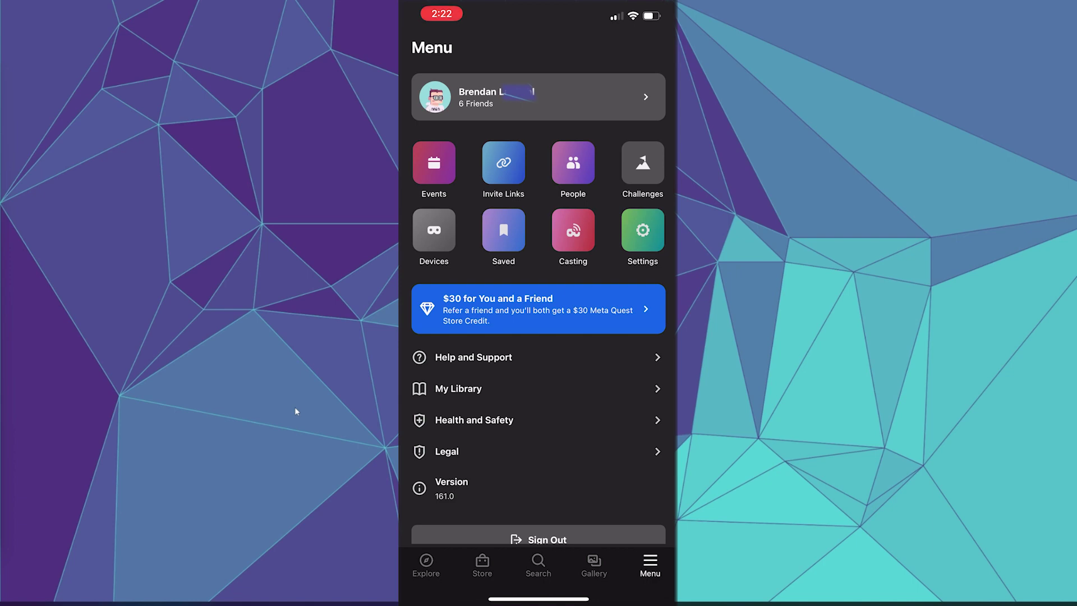
{"action": "left_click", "coordinate": [434, 231]}
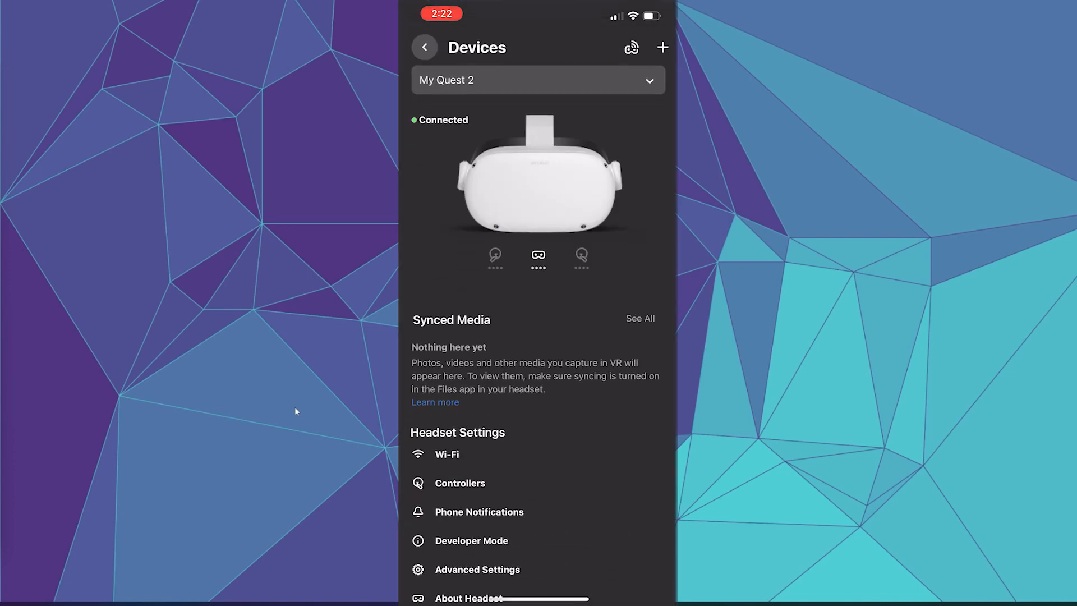
{"action": "scroll", "scroll_direction": "down", "scroll_amount": 3}
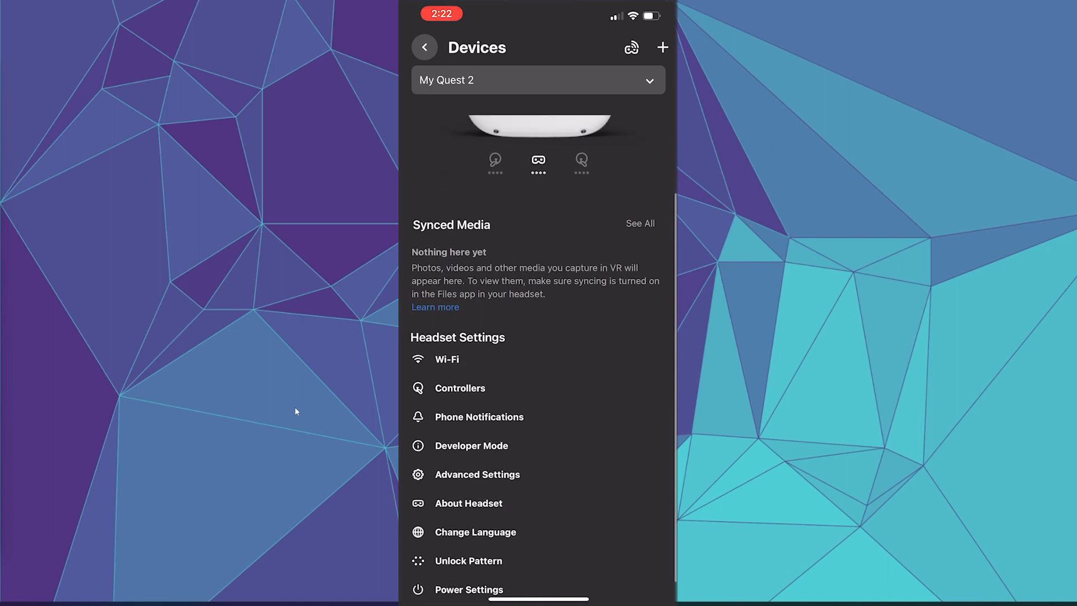
{"action": "left_click", "coordinate": [471, 445]}
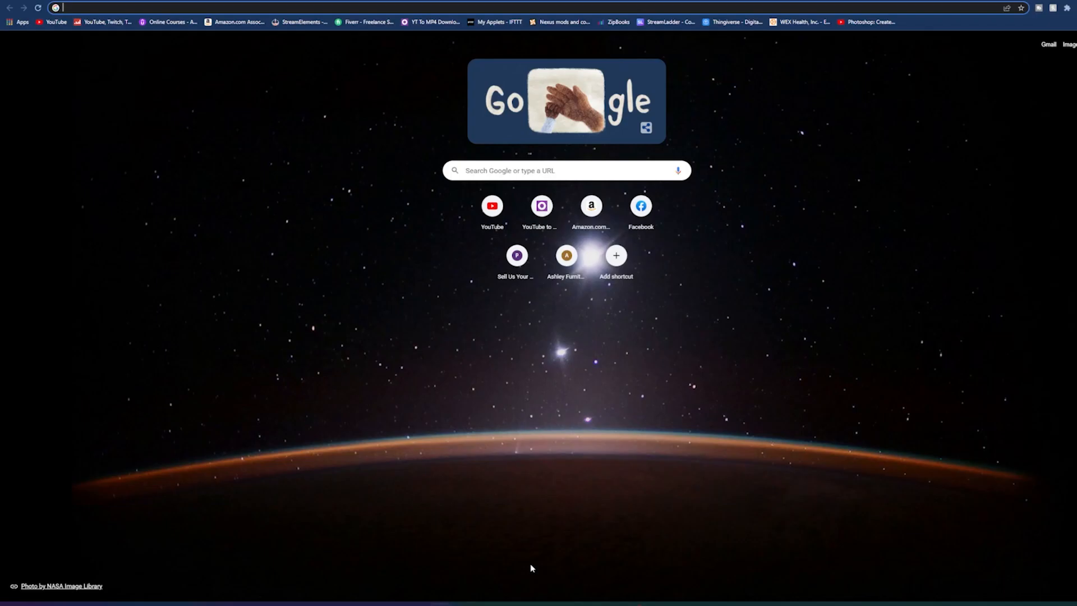
- Go to sidequestvr.com's Download & Setup page and download the desktop installer
{"action": "type", "text": "https://sidequestvr.com/"}
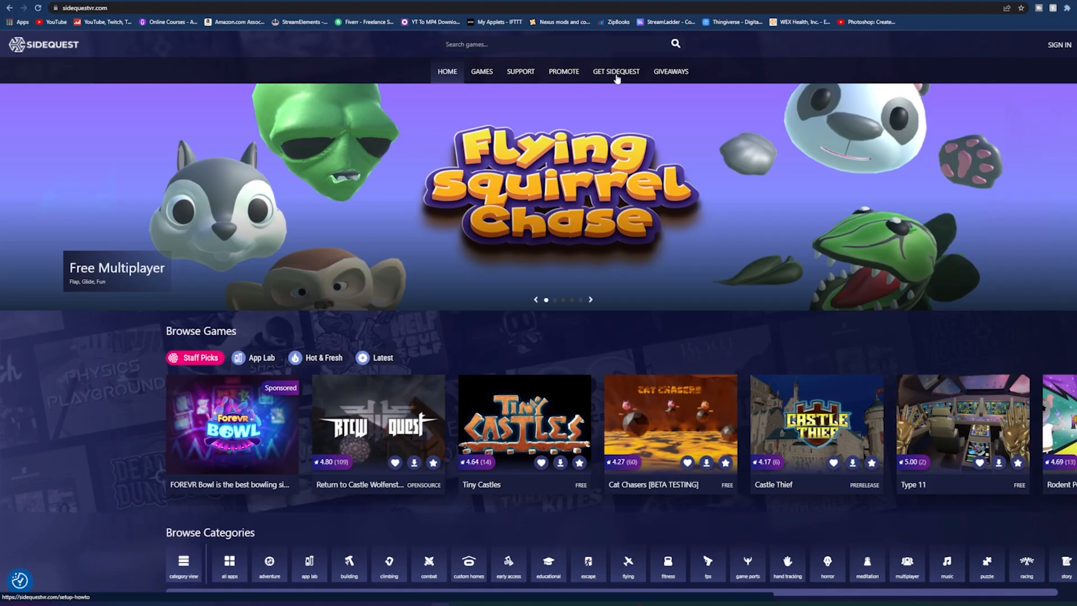
{"action": "left_click", "coordinate": [615, 72]}
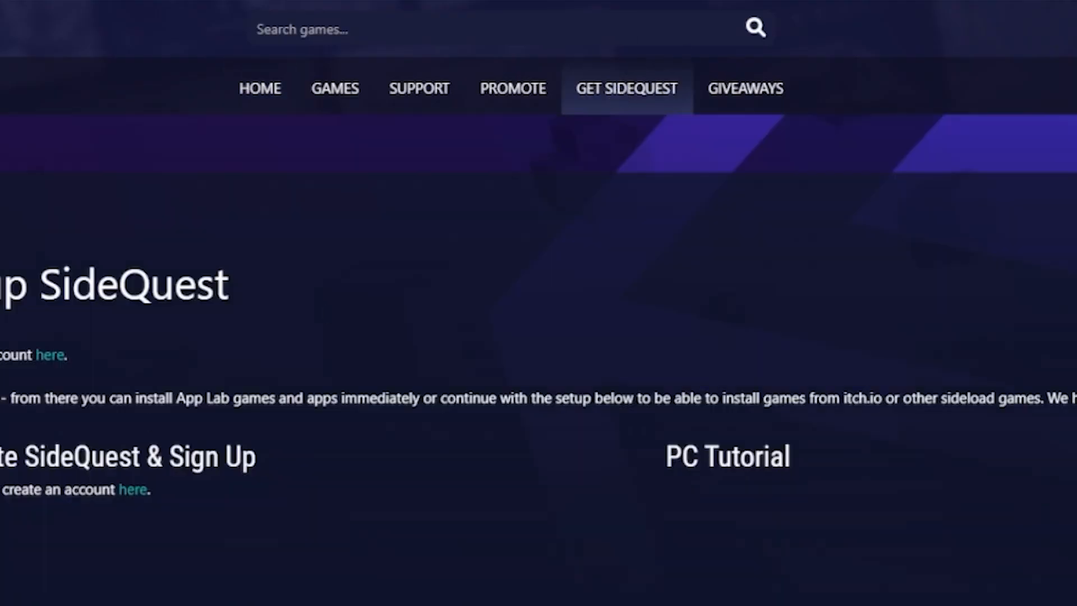
{"action": "scroll", "scroll_direction": "up", "scroll_amount": 3}
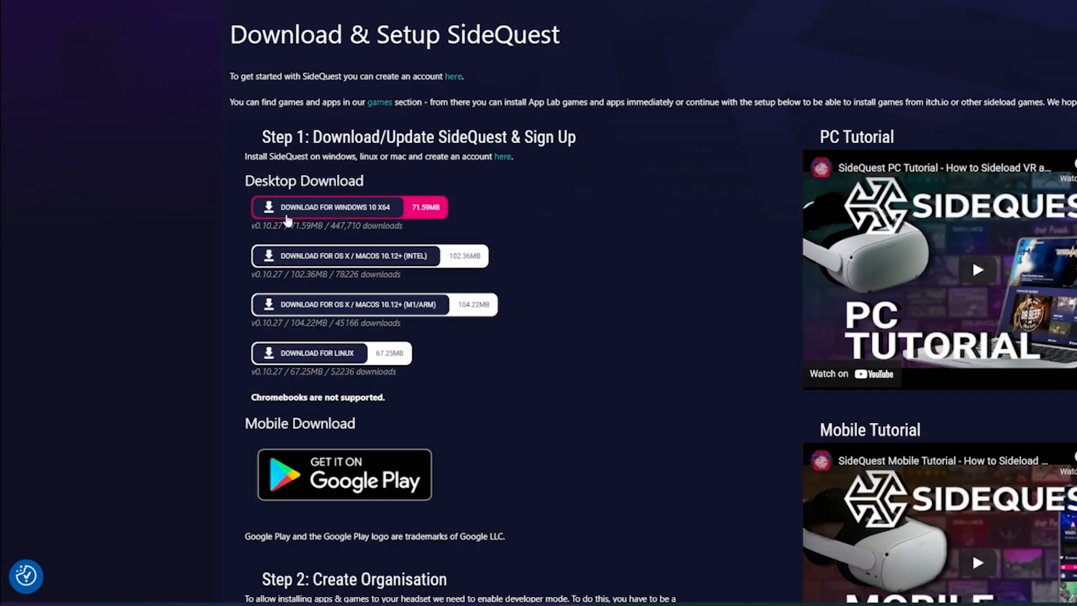
{"action": "mouse_move", "coordinate": [370, 254]}
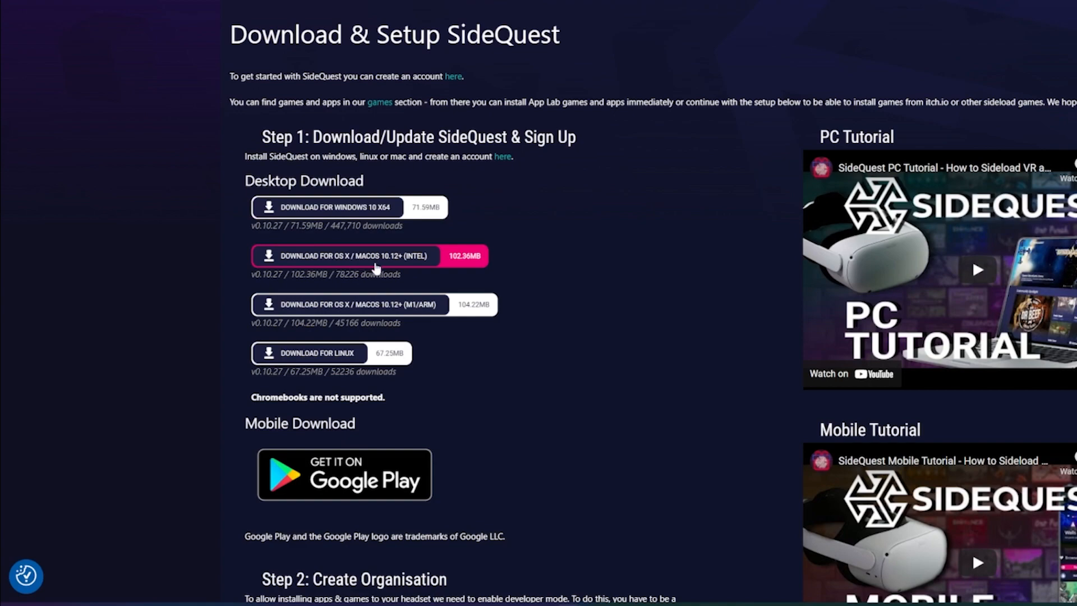
{"action": "left_click", "coordinate": [369, 256]}
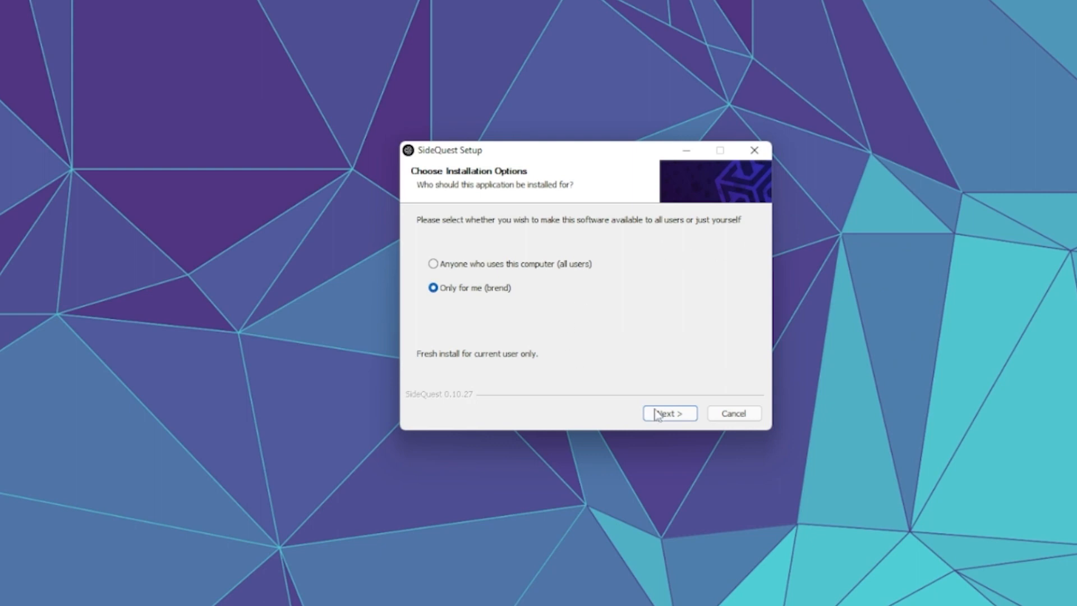
- Install SideQuest for the current user only in the default folder and launch it
{"action": "left_click", "coordinate": [668, 412]}
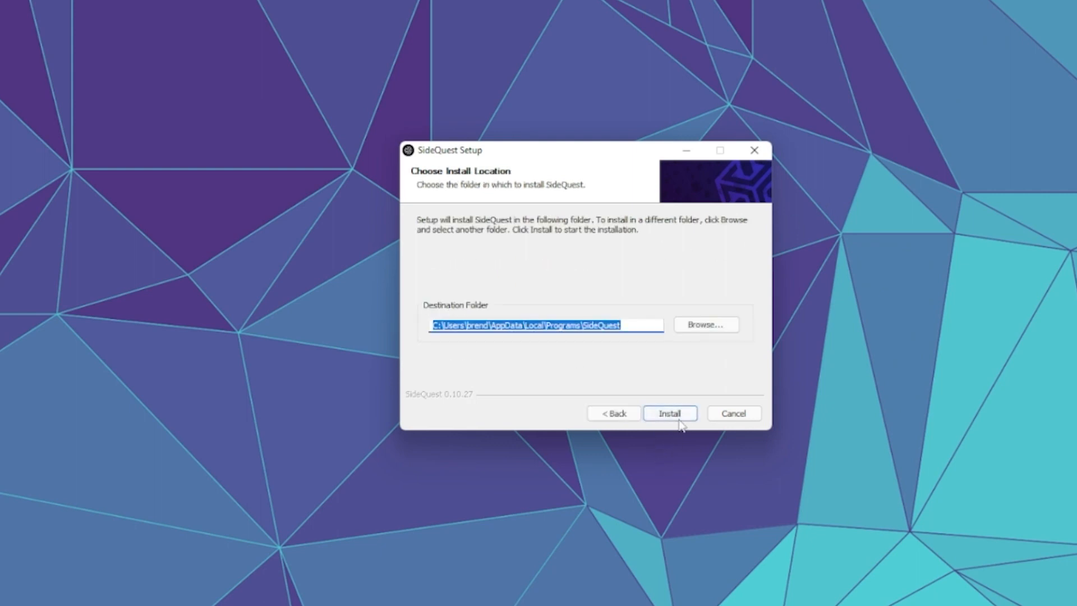
{"action": "left_click", "coordinate": [669, 413]}
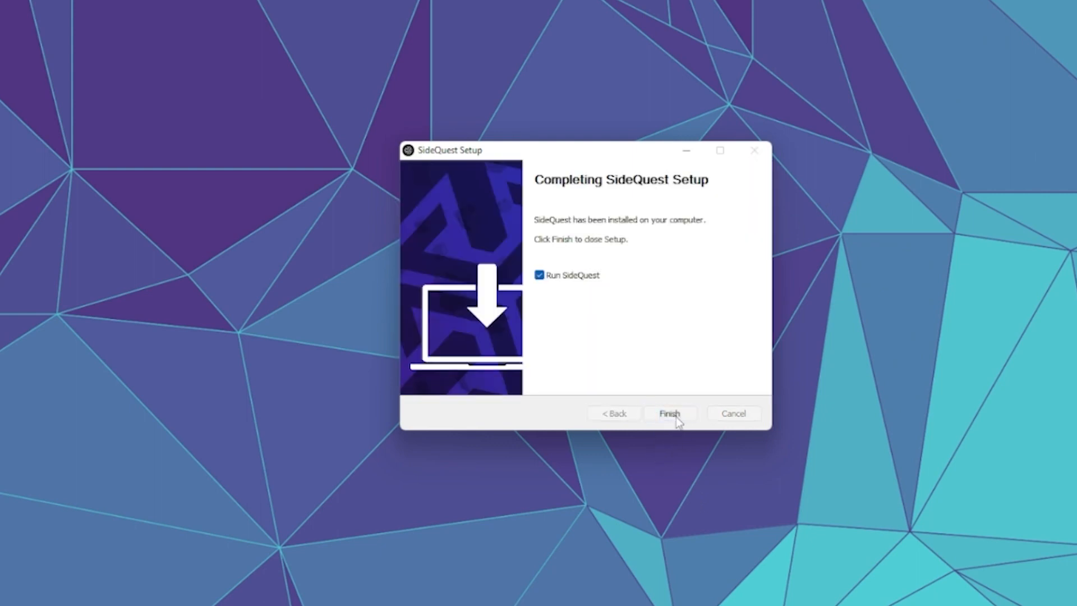
{"action": "left_click", "coordinate": [668, 412]}
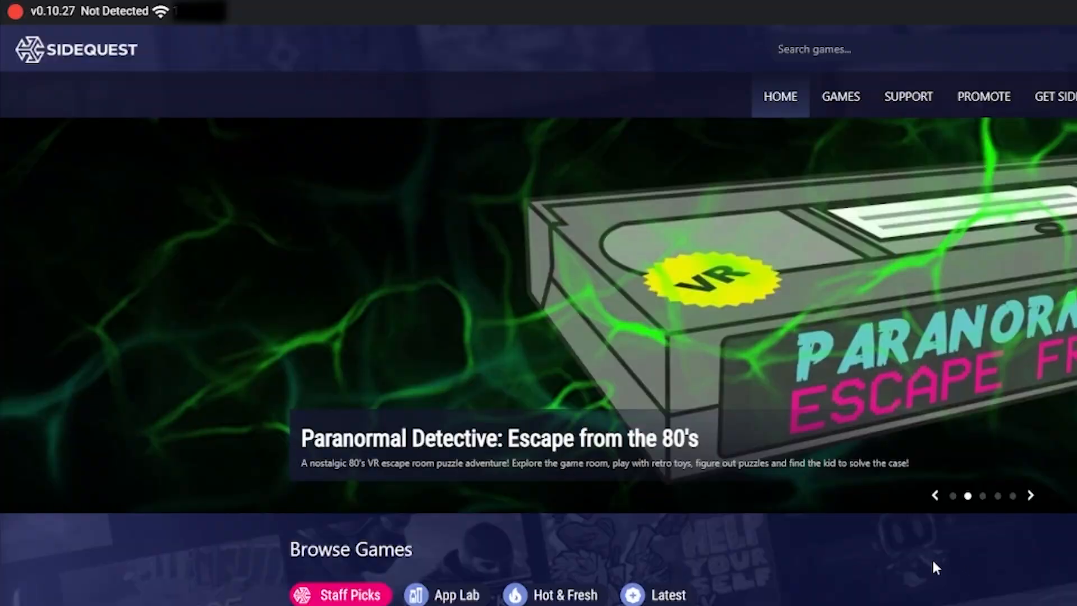
{"action": "mouse_move", "coordinate": [733, 527]}
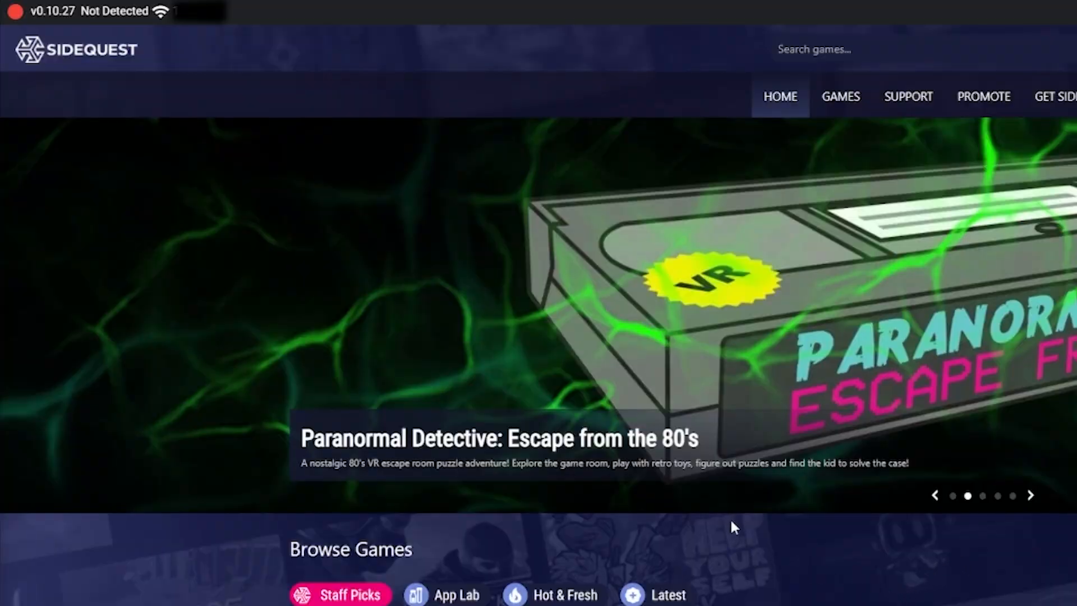
{"action": "mouse_move", "coordinate": [214, 53]}
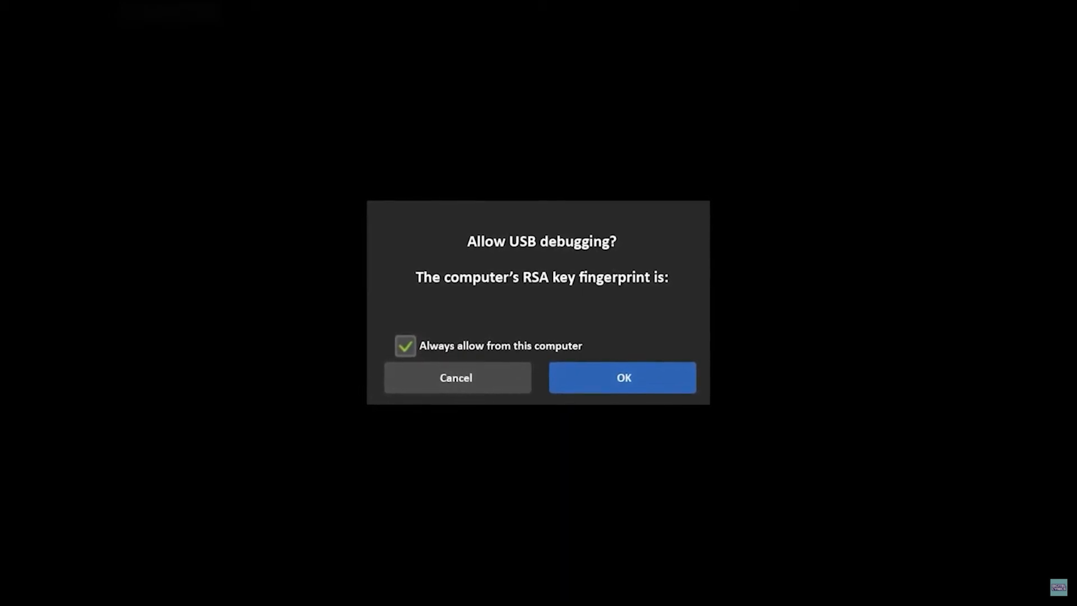
- Always allow USB debugging from this computer on the Quest 2 headset
{"action": "left_click", "coordinate": [621, 377]}
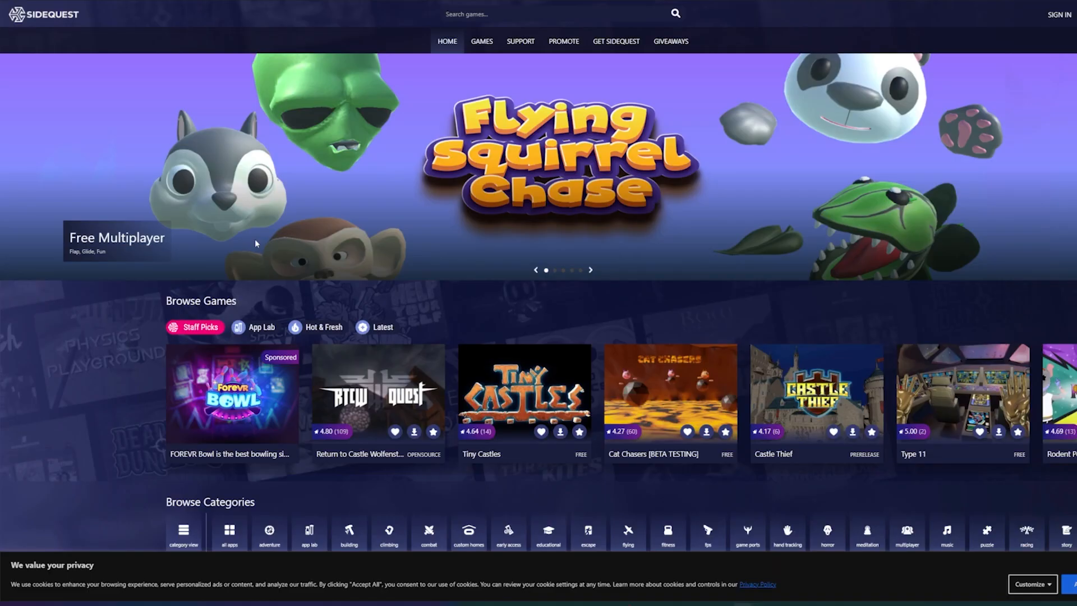
{"action": "left_click", "coordinate": [590, 270]}
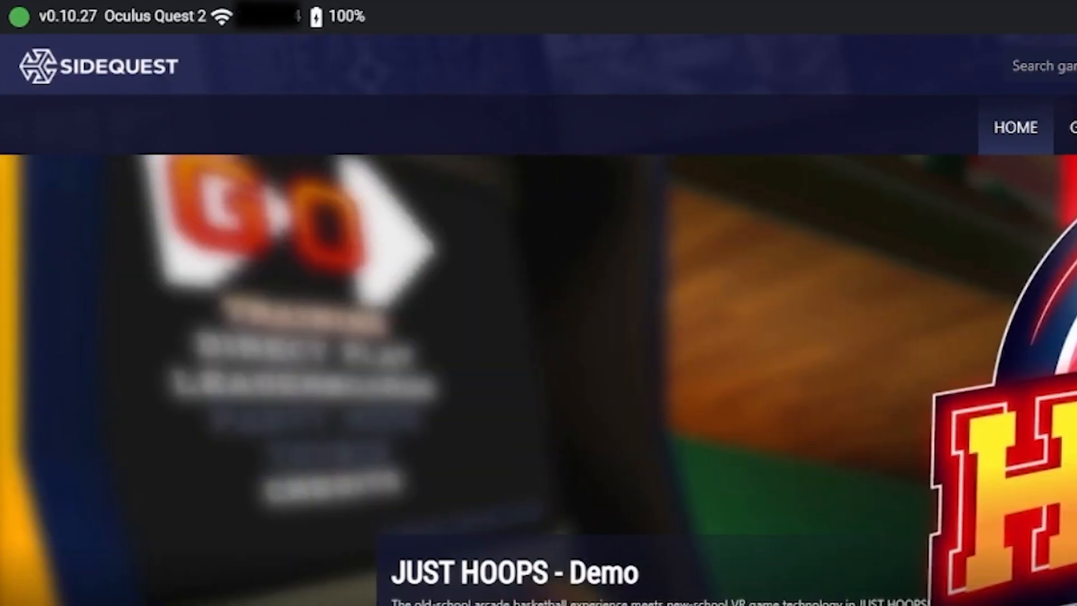
{"action": "mouse_move", "coordinate": [524, 230]}
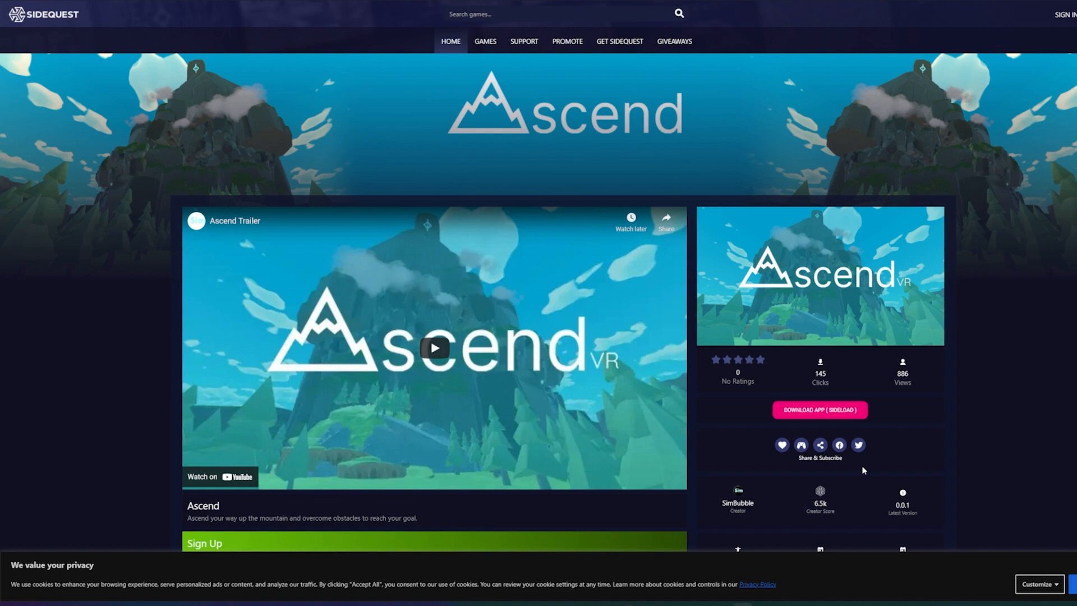
{"action": "mouse_move", "coordinate": [913, 475]}
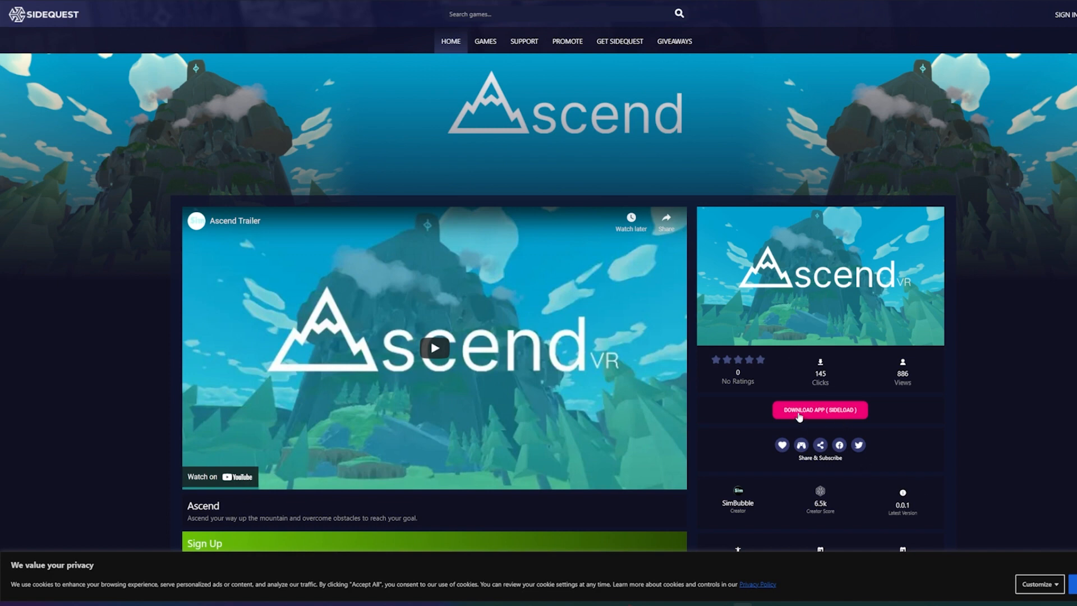
- Sideload Ascend, confirming United States as country of residence, and check install tasks
{"action": "left_click", "coordinate": [819, 410]}
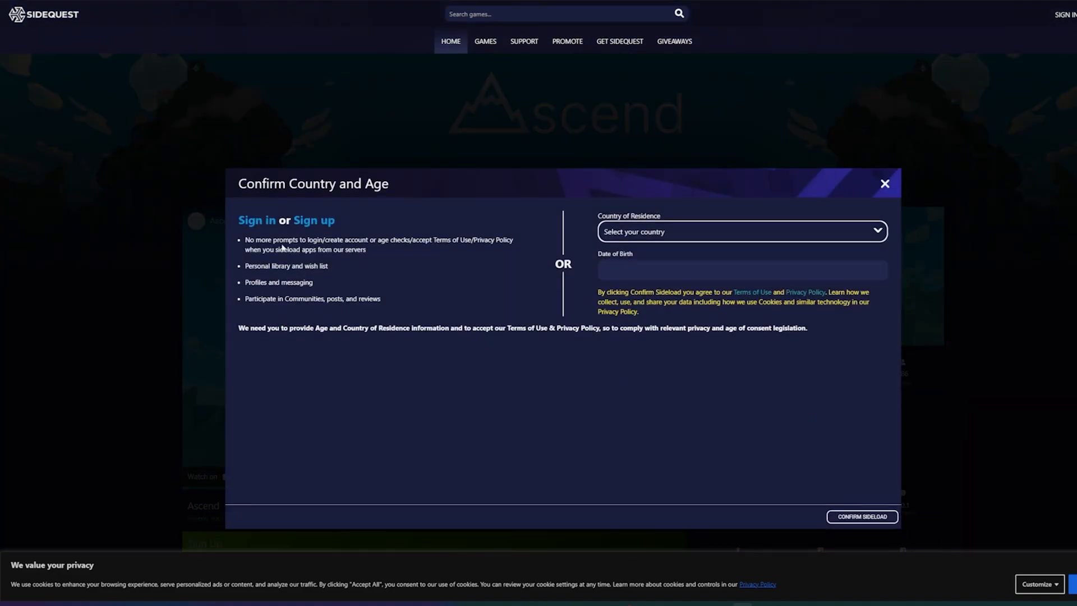
{"action": "mouse_move", "coordinate": [650, 248]}
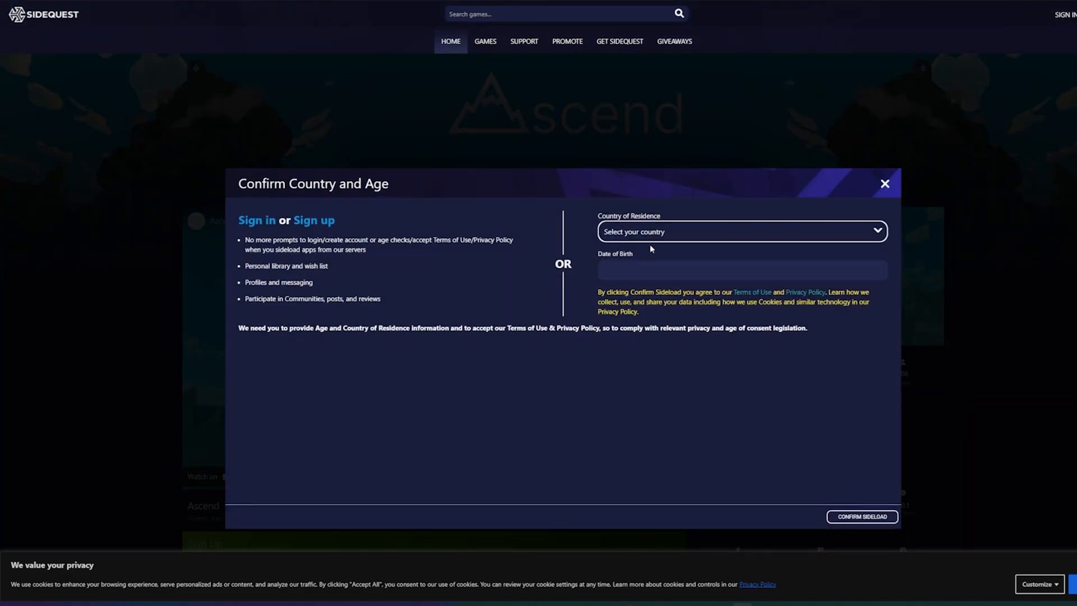
{"action": "left_click", "coordinate": [738, 231]}
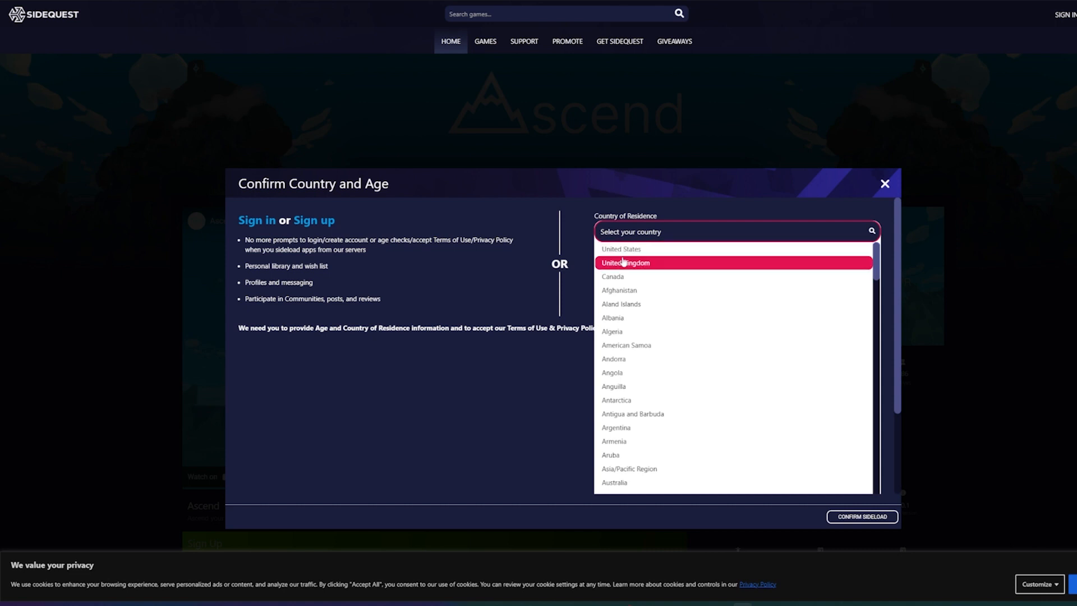
{"action": "left_click", "coordinate": [620, 249]}
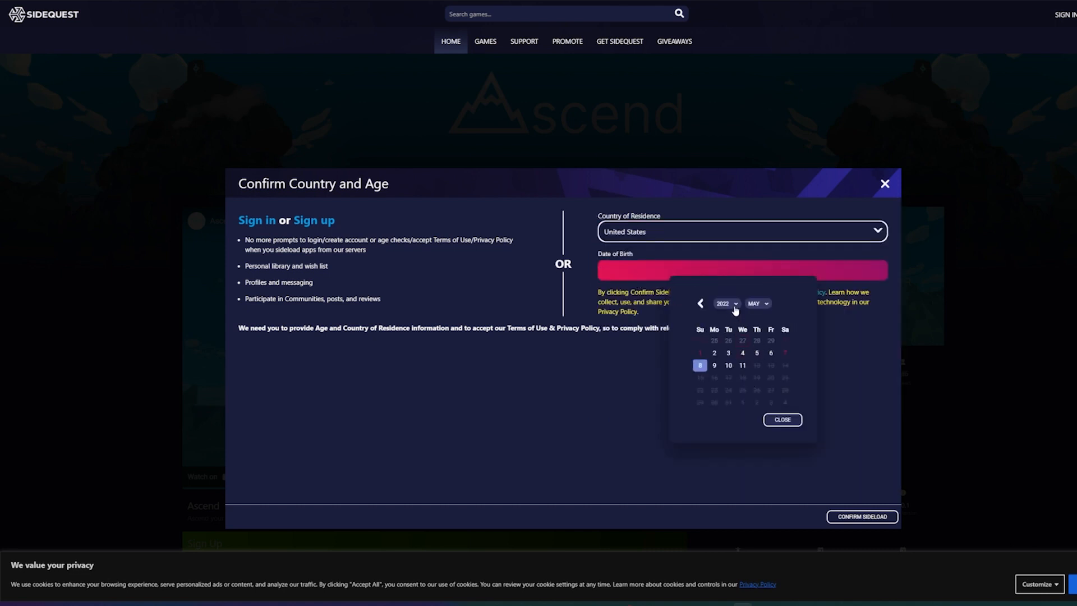
{"action": "left_click", "coordinate": [885, 183]}
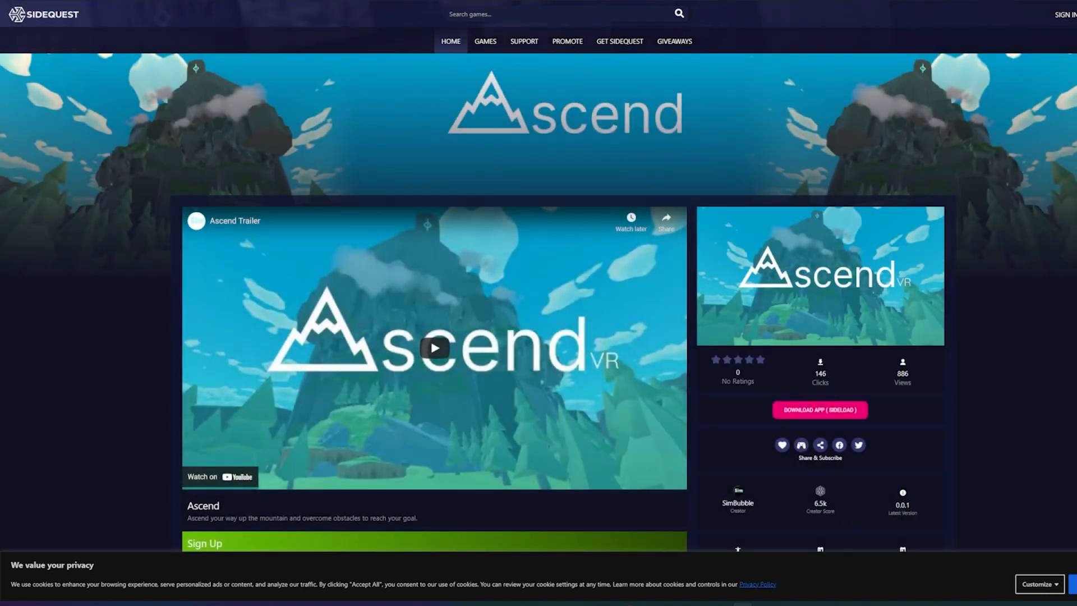
{"action": "left_click", "coordinate": [819, 410]}
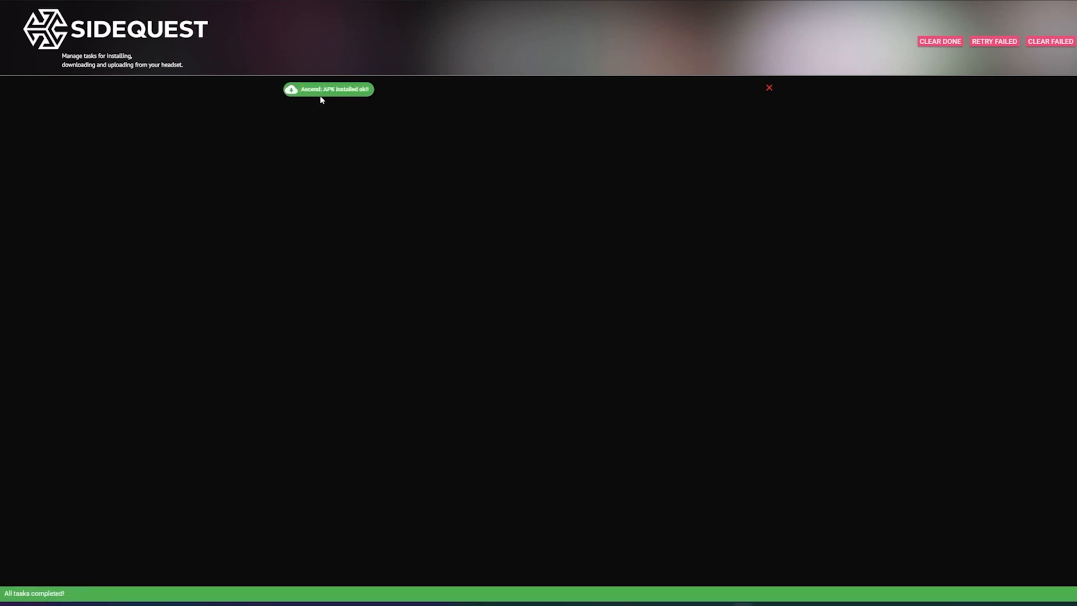
{"action": "mouse_move", "coordinate": [849, 165]}
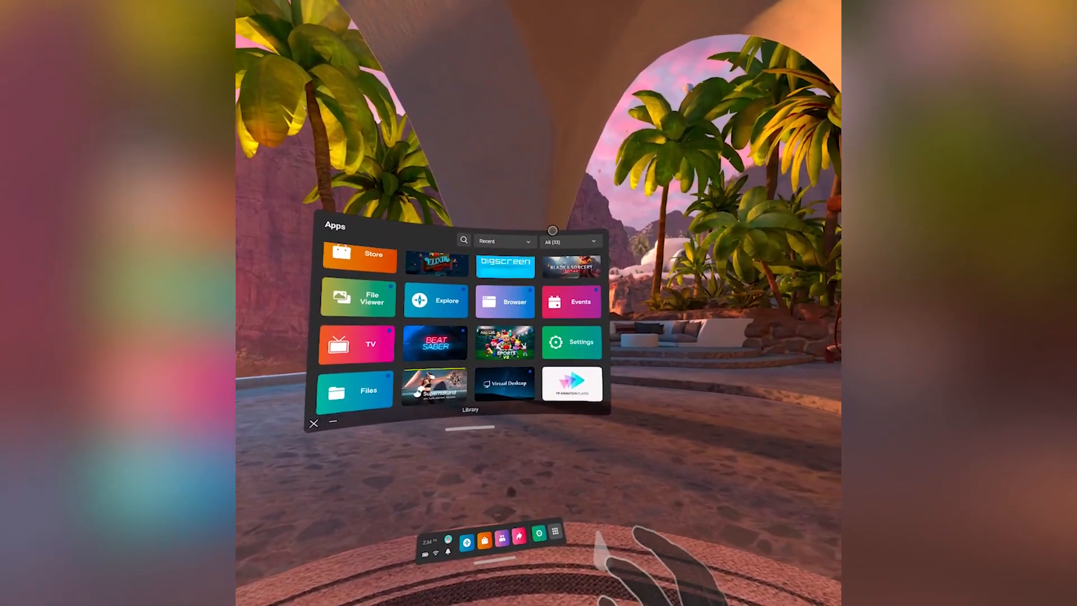
- Filter the App Library to Unknown Sources and start Ascend using the controllers
{"action": "left_click", "coordinate": [570, 241]}
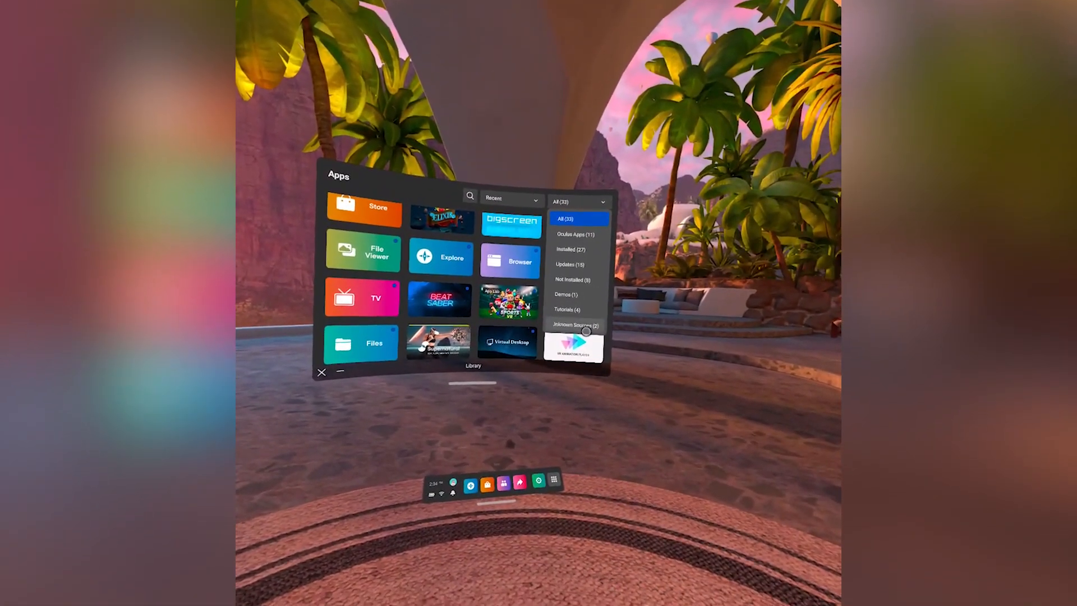
{"action": "left_click", "coordinate": [574, 324]}
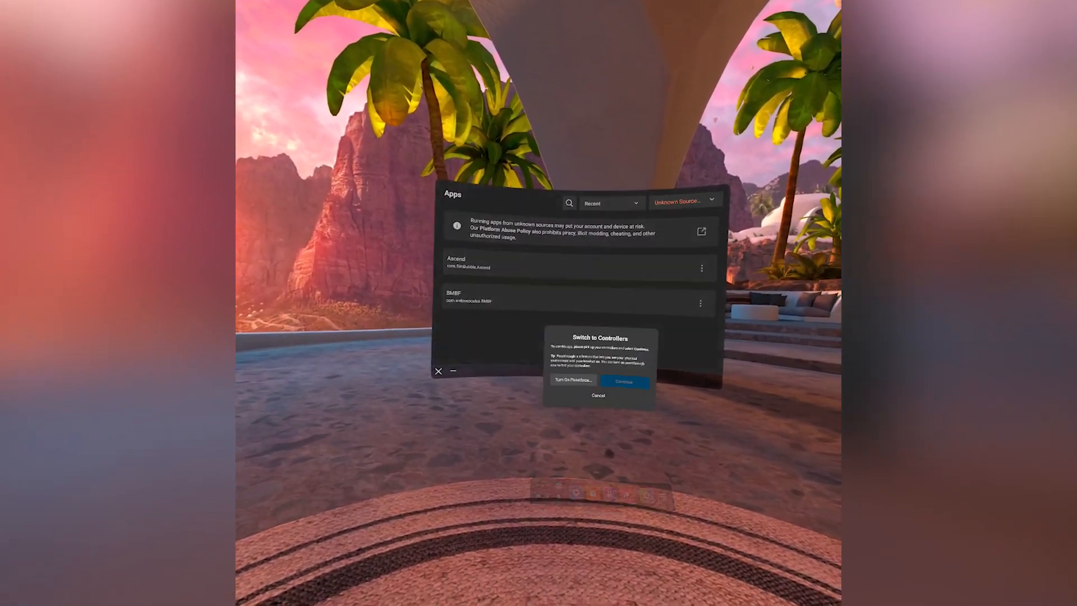
{"action": "left_click", "coordinate": [624, 381]}
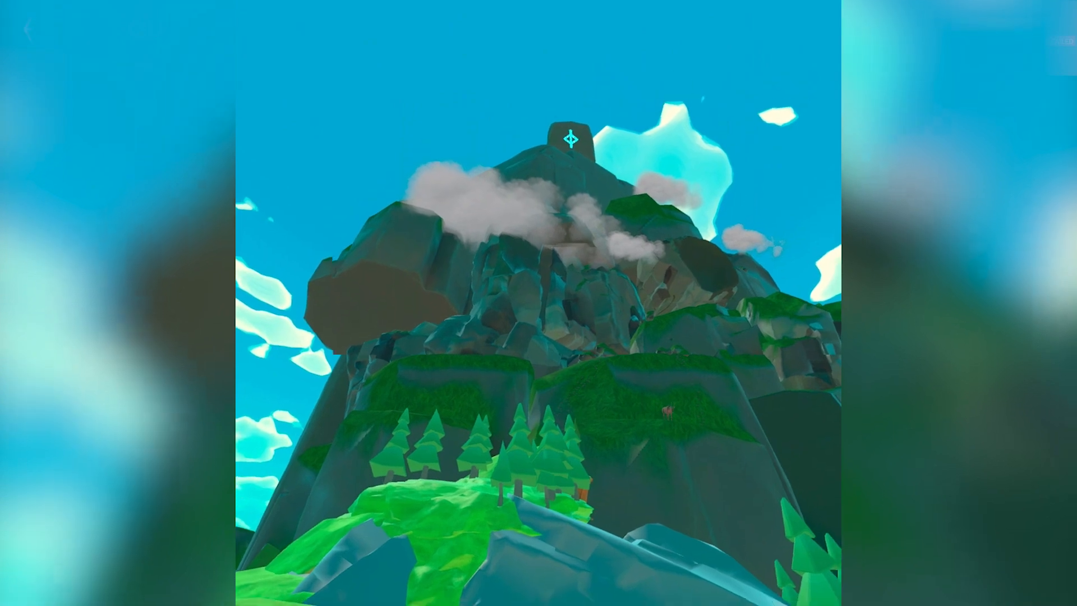